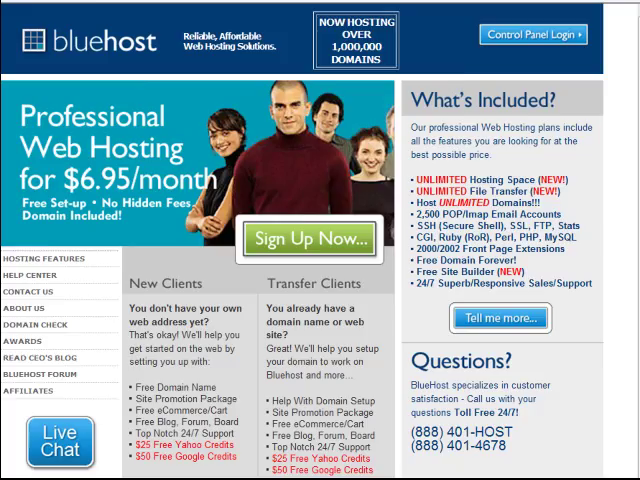
Log in to the Bluehost control panel and scroll down to Software / Services
click(533, 37)
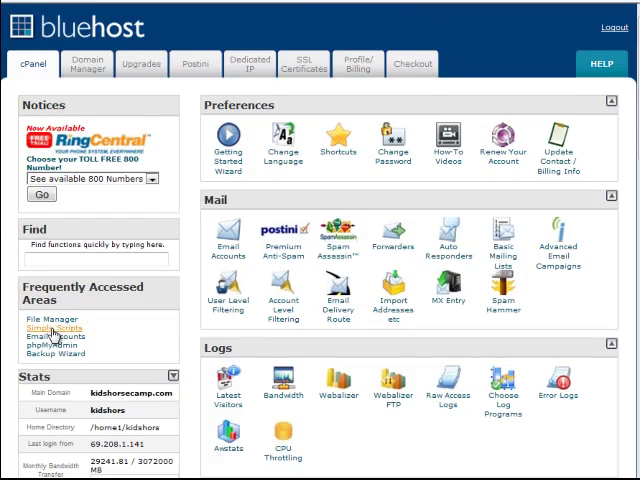
scroll(down, 3)
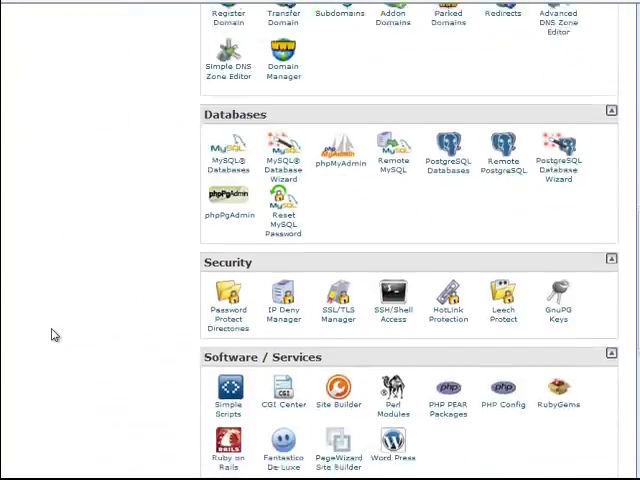
scroll(down, 3)
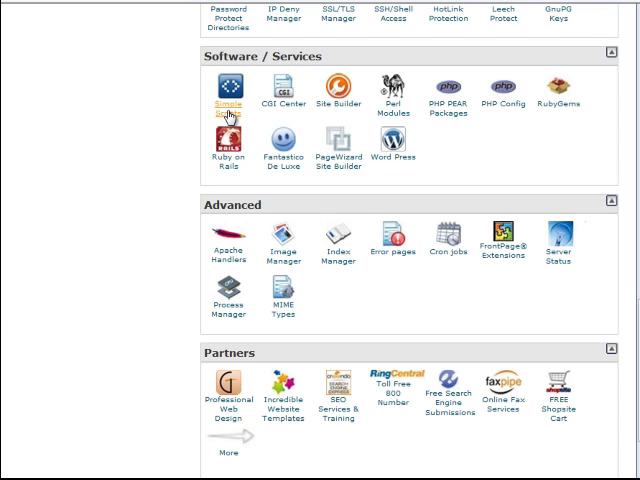
mouse_move(403, 160)
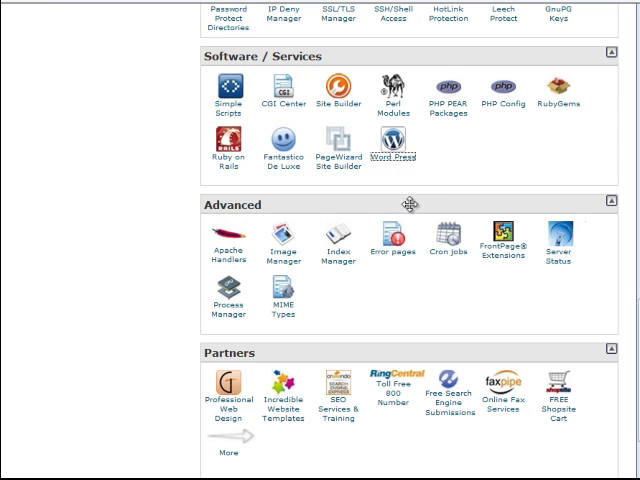
Open the WordPress installer from cPanel and scroll through its Install WordPress page
click(390, 142)
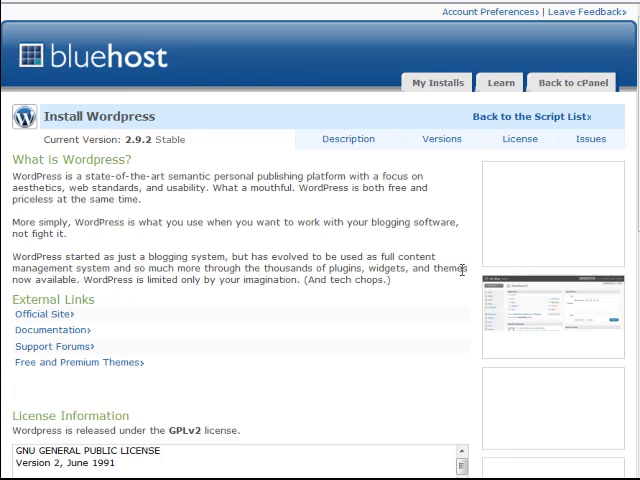
scroll(down, 3)
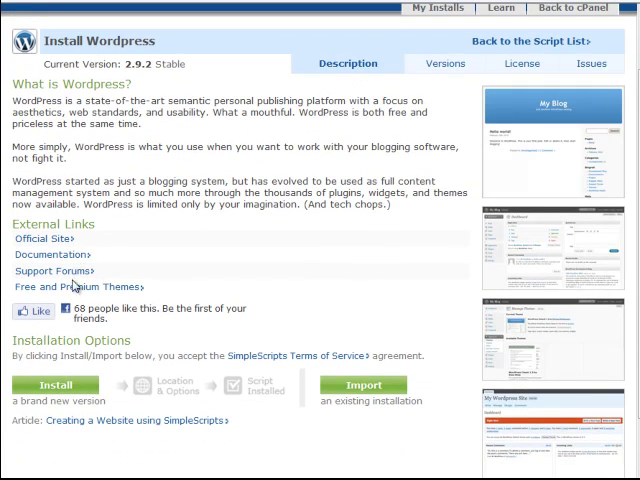
mouse_move(282, 384)
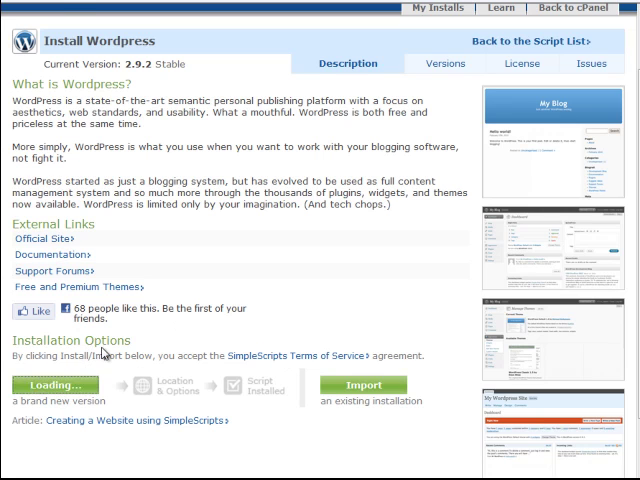
Start a new install on 2unews.buzzoodleu.com, select the path field, and expand the version list
click(56, 385)
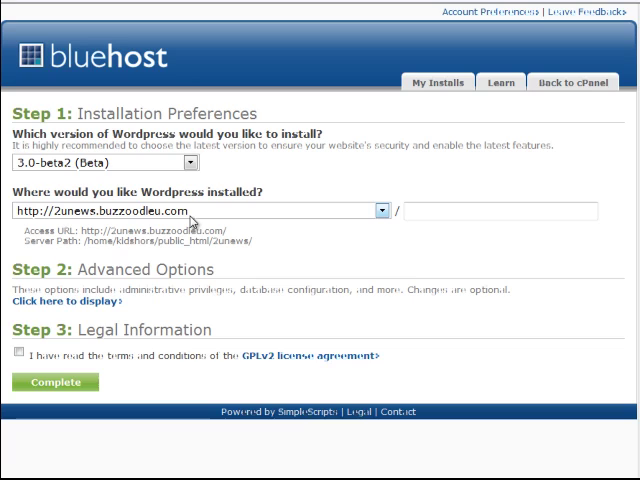
mouse_move(202, 216)
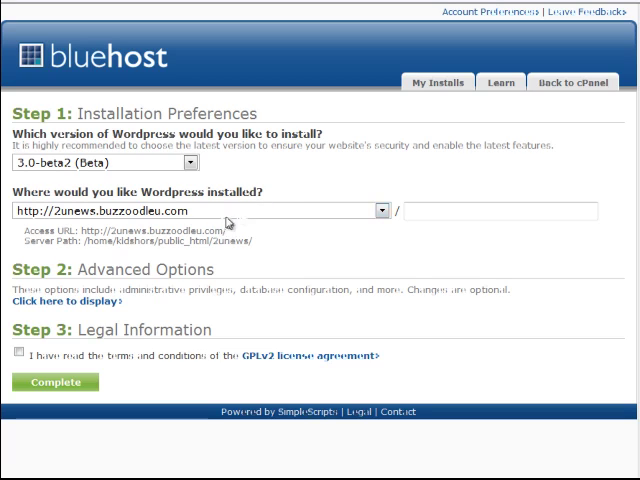
click(497, 210)
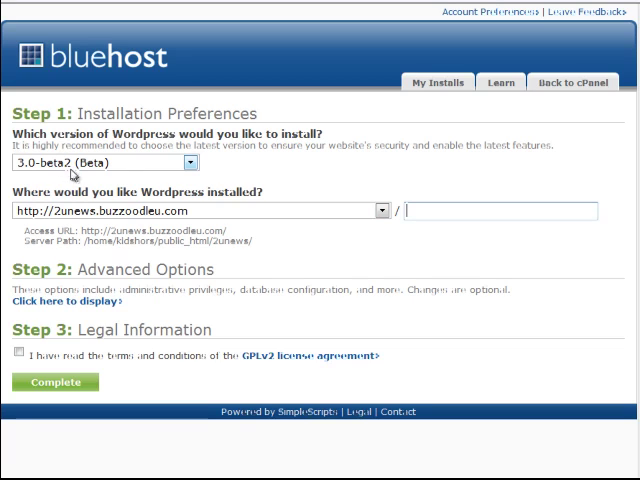
mouse_move(137, 170)
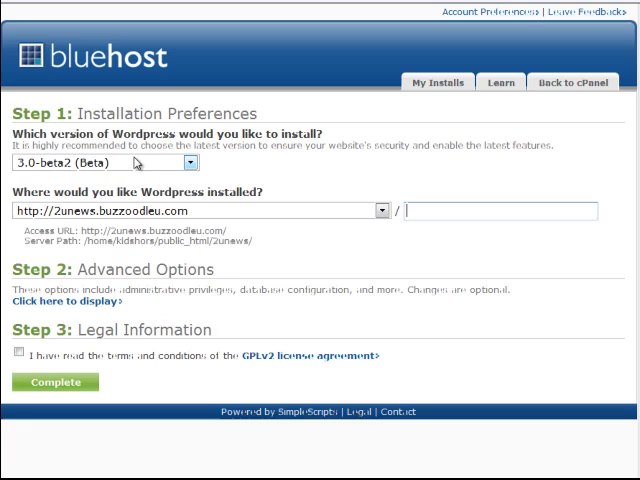
click(190, 162)
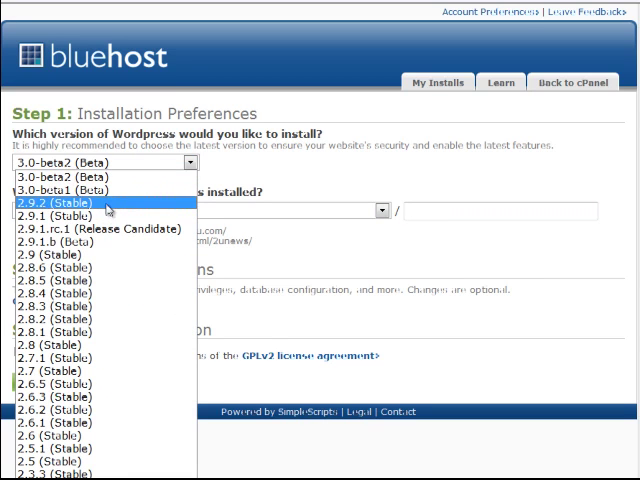
Select WordPress 2.9.2 (Stable), go to the admin password, and accept the GPLv2 license
click(75, 207)
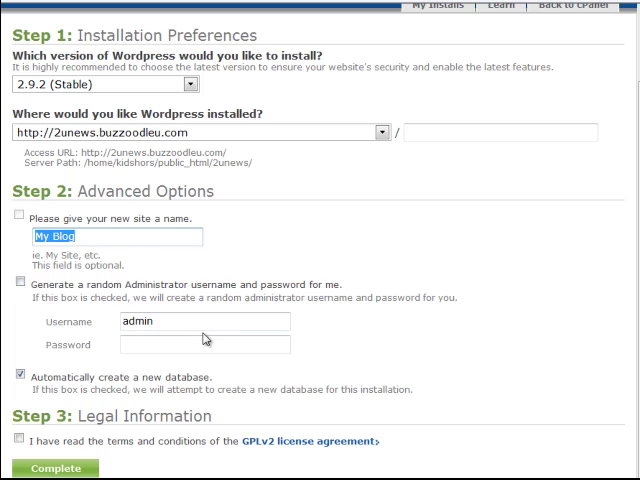
click(200, 345)
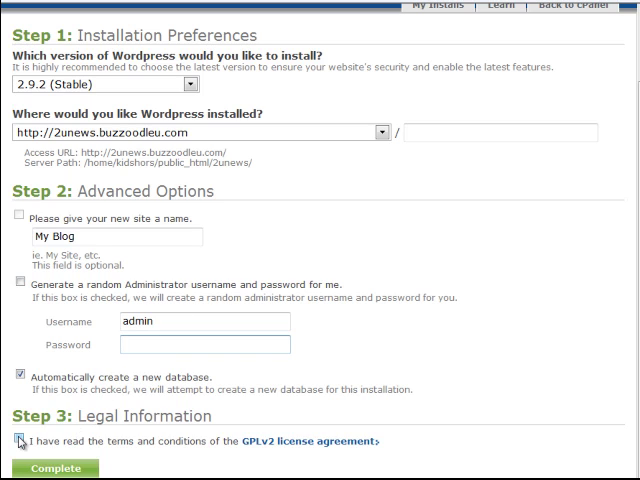
click(27, 437)
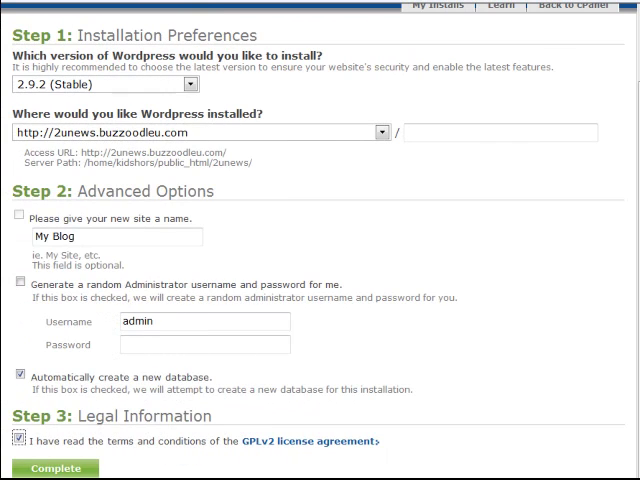
Open the WordPress 2.9.2 Dashboard and scroll down the left admin menu
click(52, 463)
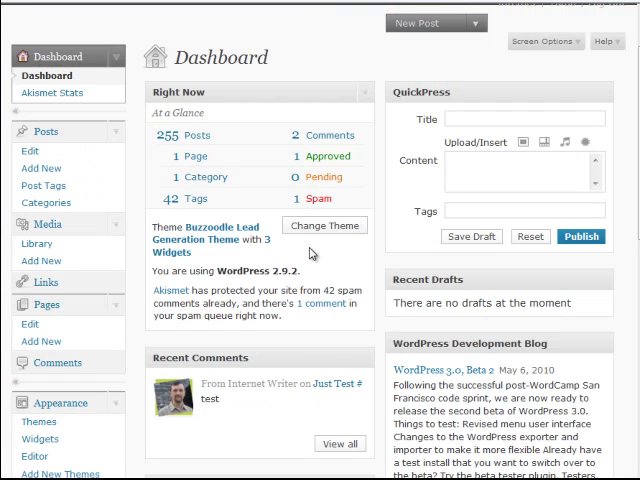
mouse_move(233, 143)
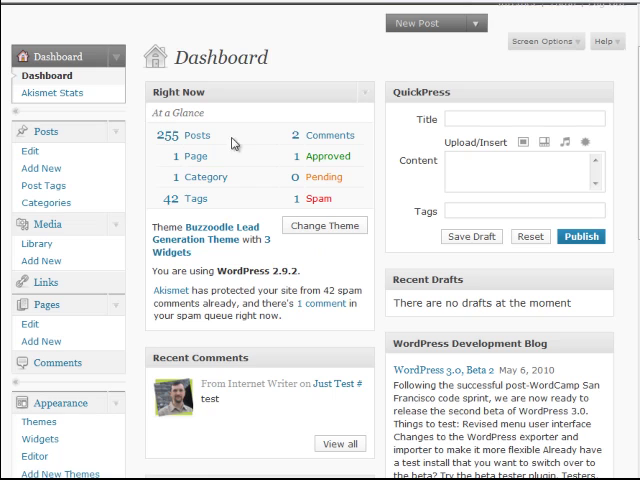
mouse_move(296, 191)
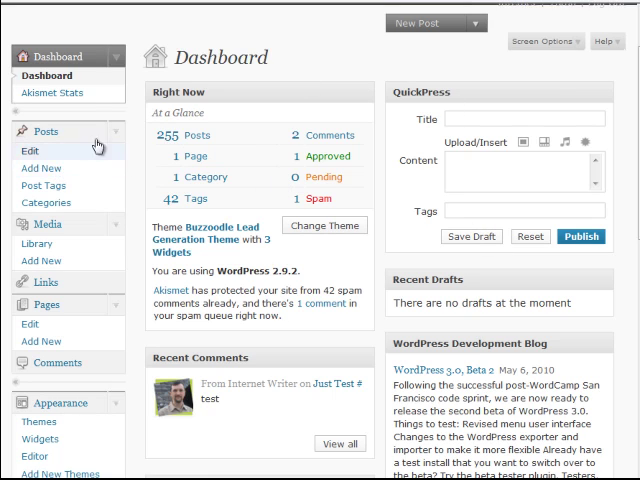
mouse_move(320, 174)
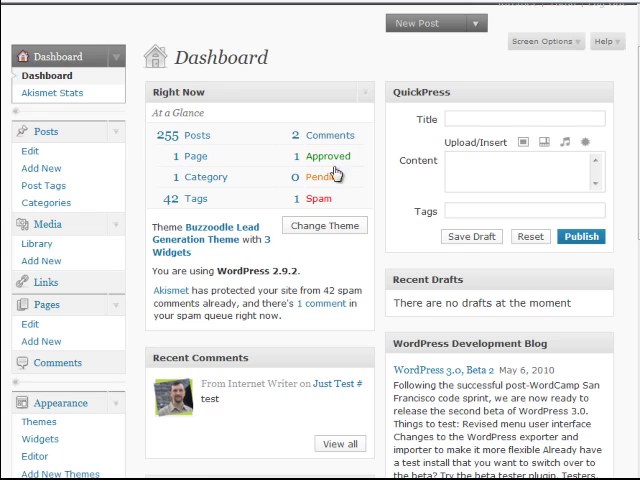
scroll(down, 3)
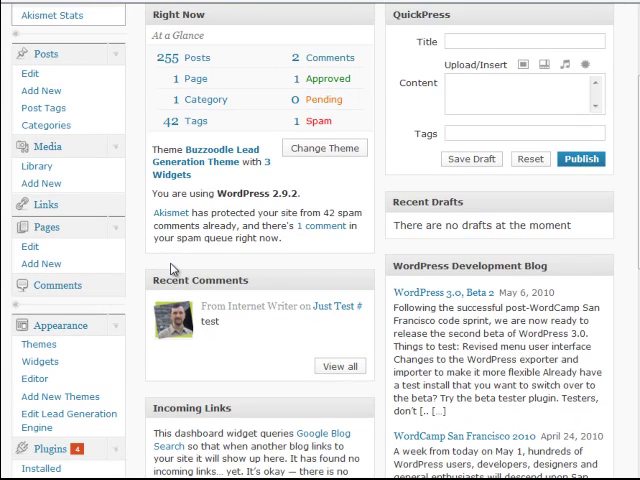
mouse_move(40, 345)
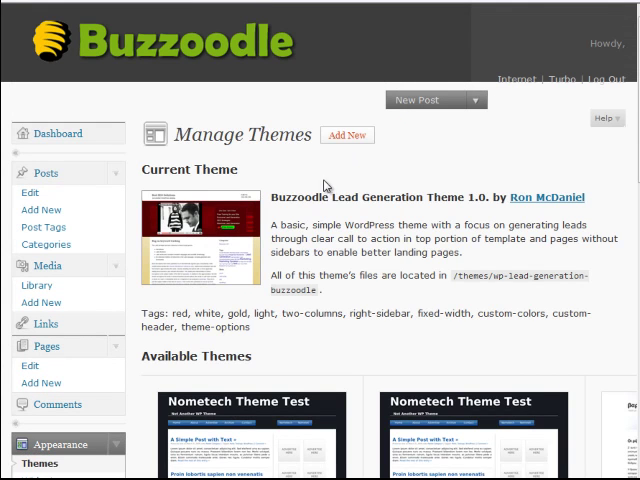
Go to Install Themes and switch to the Upload option for .zip themes
click(347, 135)
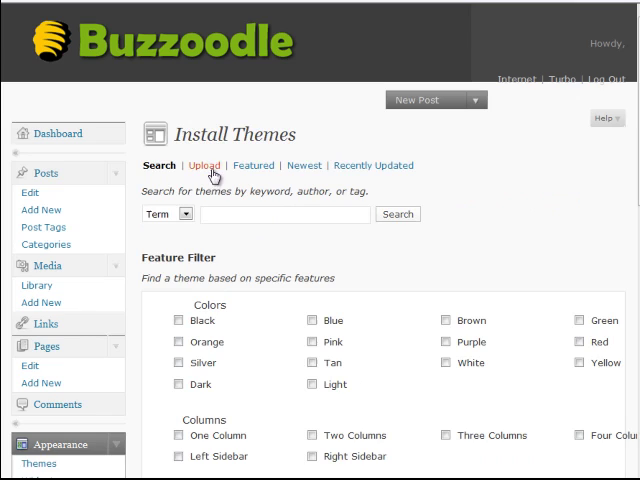
click(201, 165)
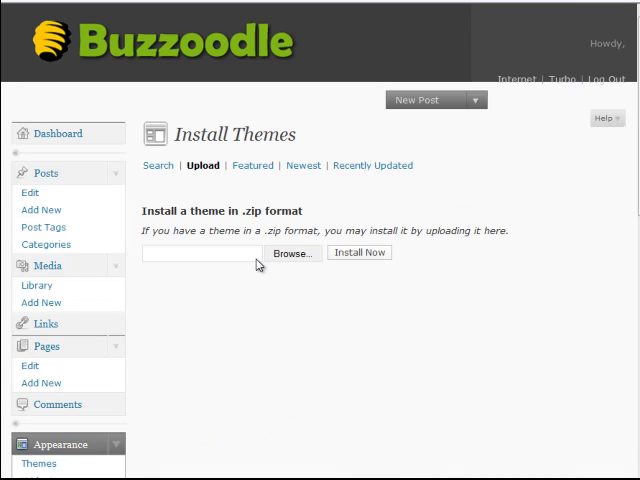
mouse_move(313, 258)
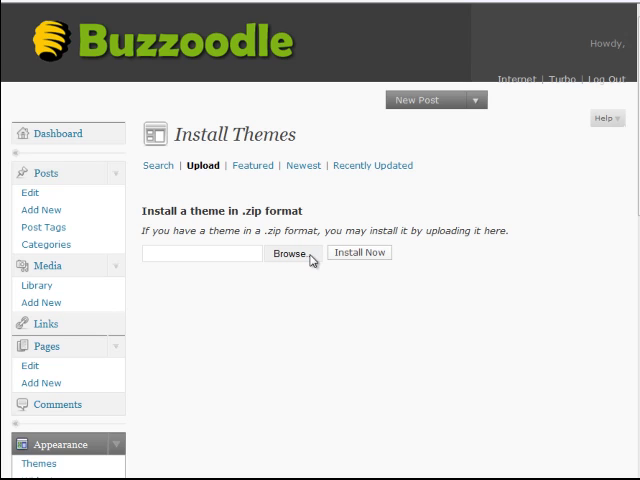
Select red-lead-generation-buzzoodle.zip from the computer and install it
click(293, 252)
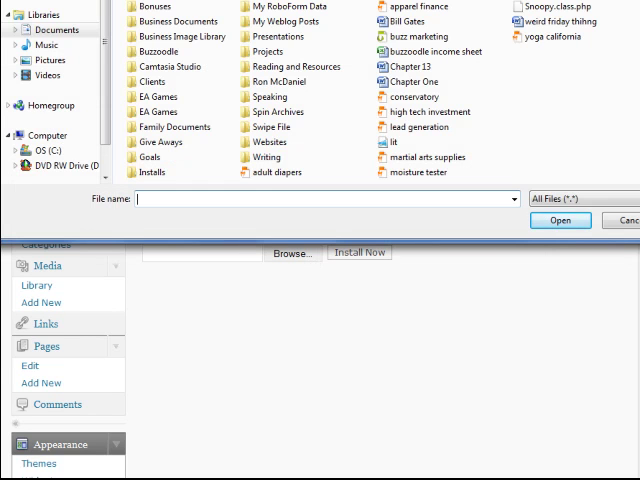
click(559, 220)
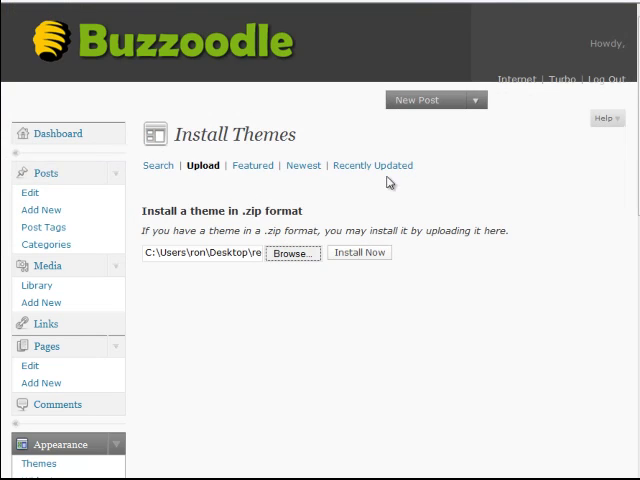
mouse_move(336, 202)
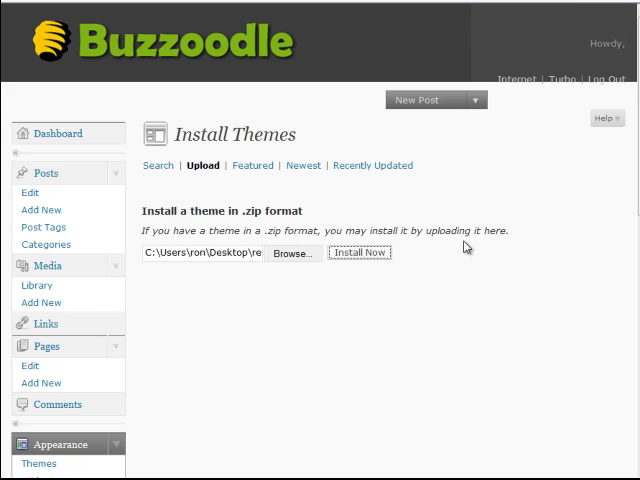
click(360, 252)
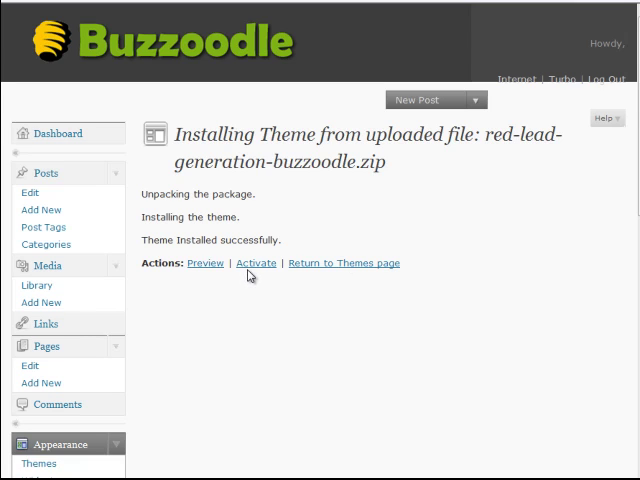
mouse_move(254, 268)
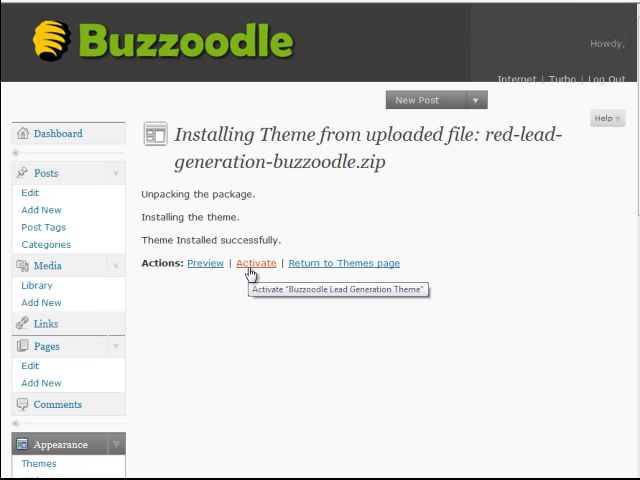
mouse_move(250, 270)
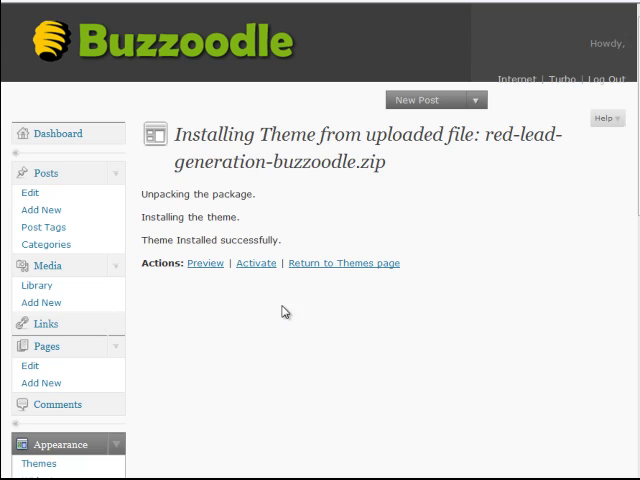
mouse_move(258, 269)
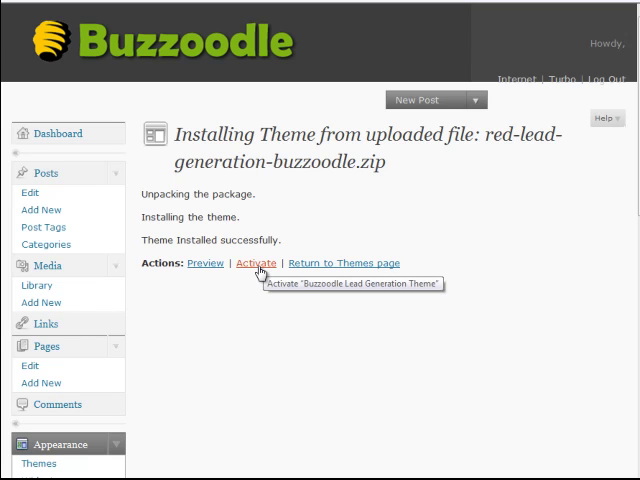
Activate Buzzoodle Lead Generation Theme and browse its Sidebar-Main, call-right and call-left widget areas
click(258, 263)
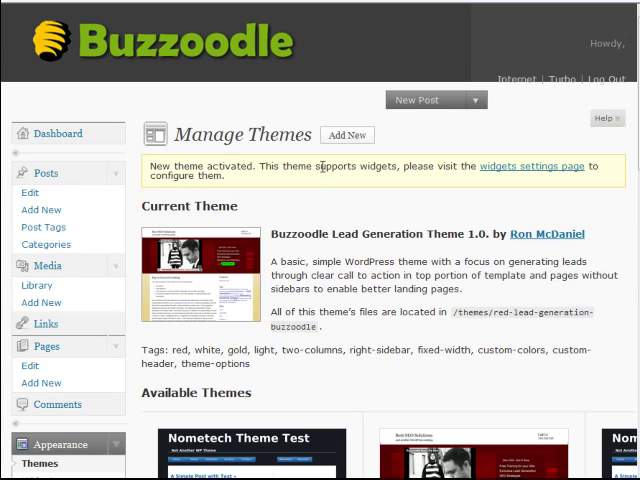
scroll(down, 3)
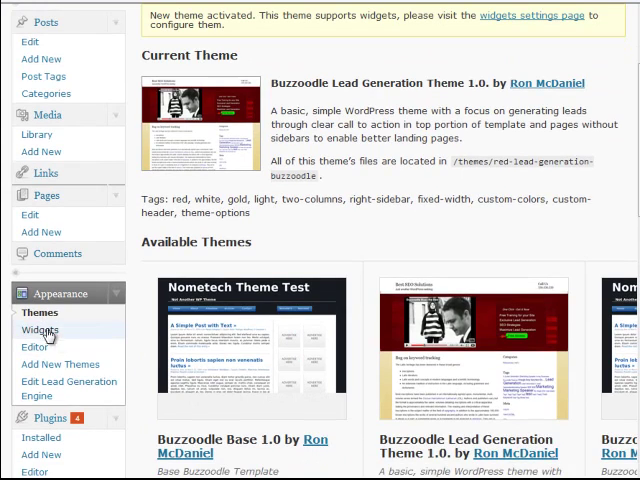
click(42, 330)
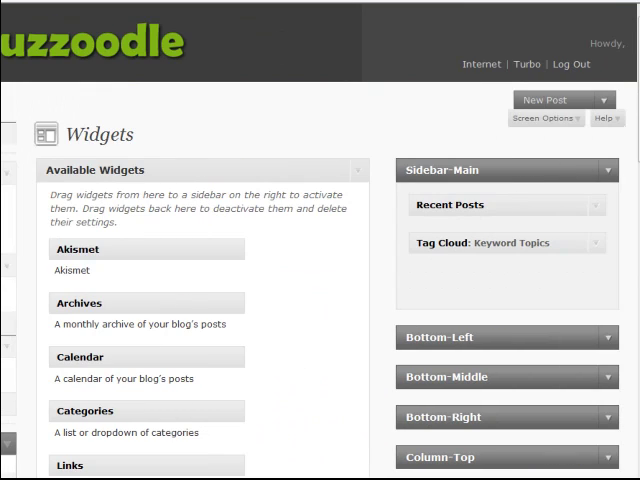
scroll(down, 3)
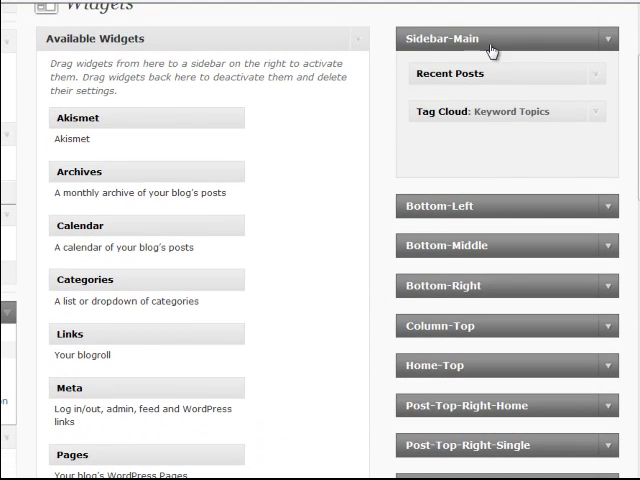
scroll(down, 3)
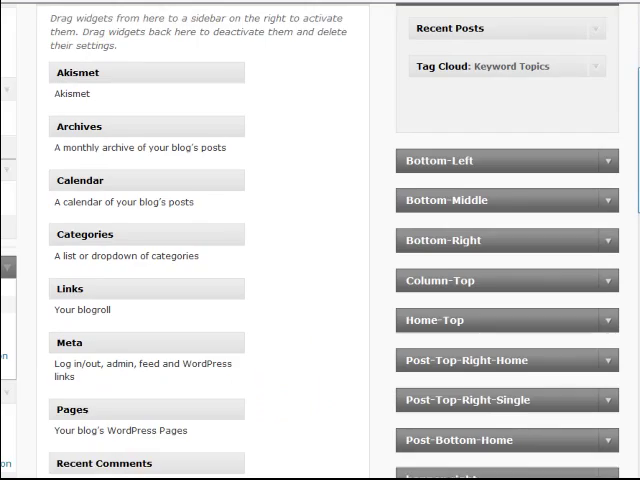
scroll(down, 3)
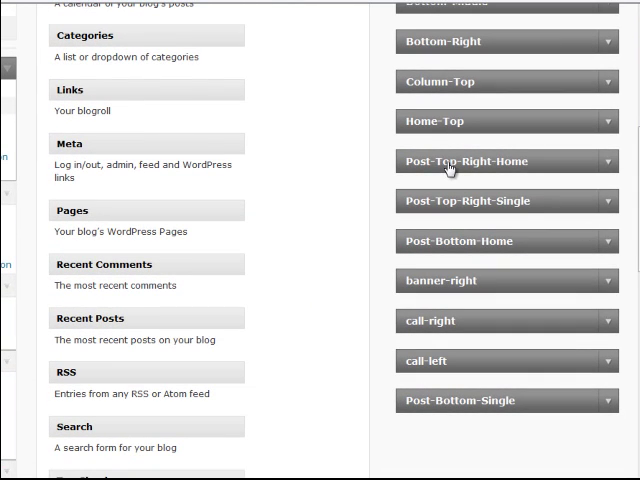
mouse_move(480, 291)
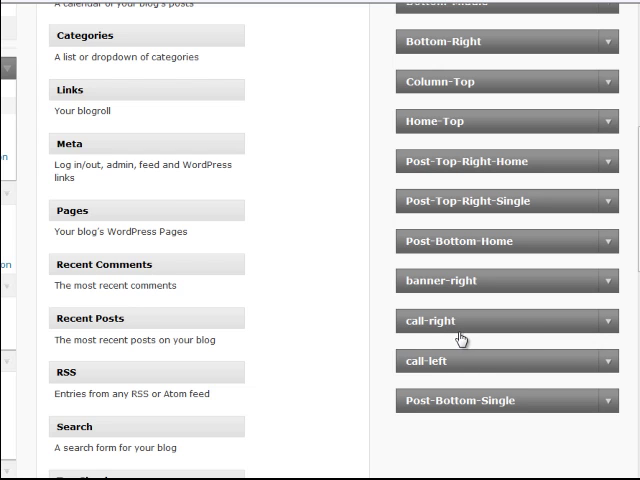
scroll(up, 3)
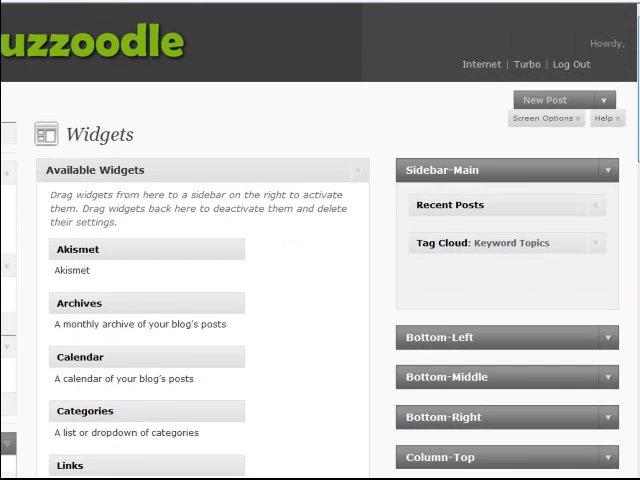
mouse_move(119, 52)
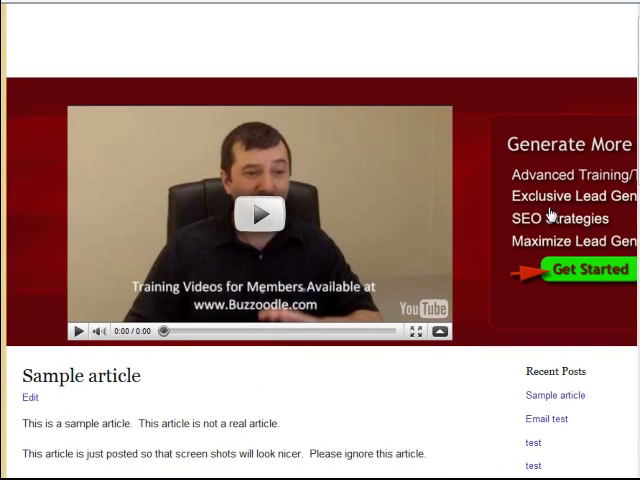
mouse_move(552, 212)
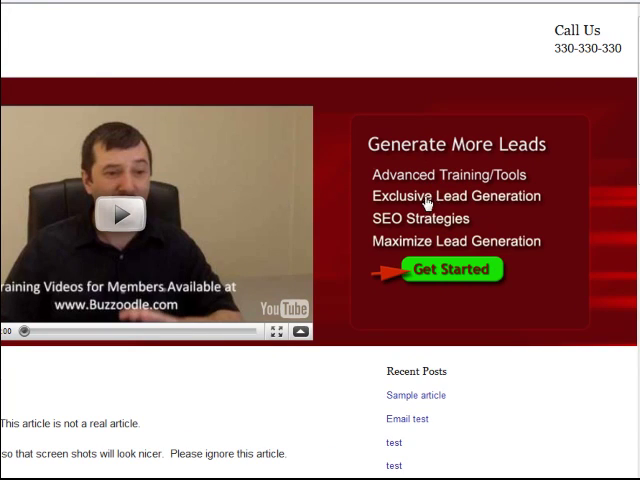
mouse_move(222, 315)
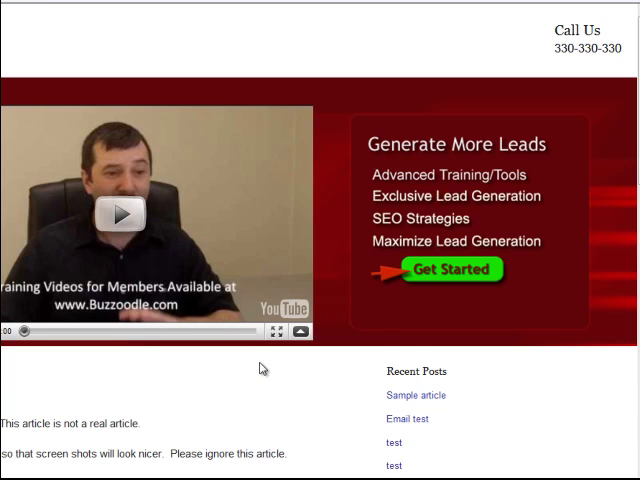
mouse_move(266, 375)
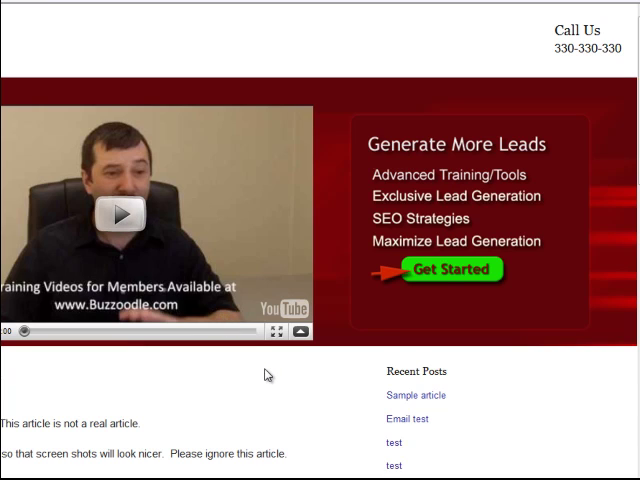